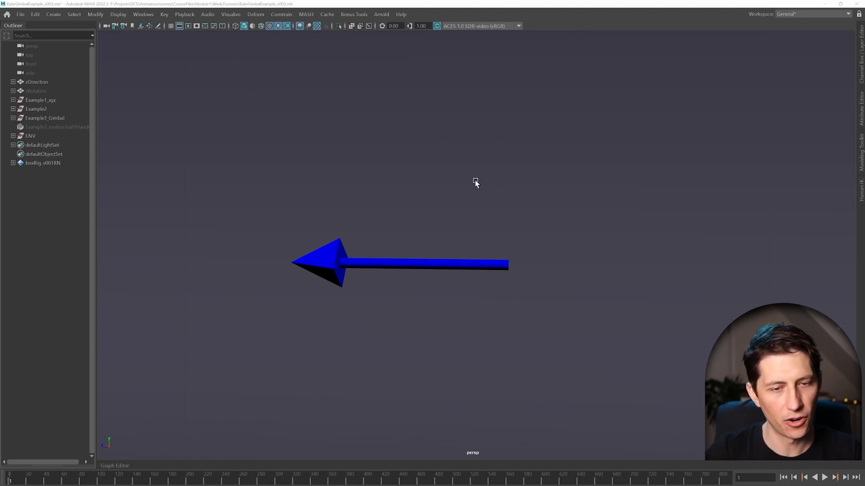
mouse_move(116, 453)
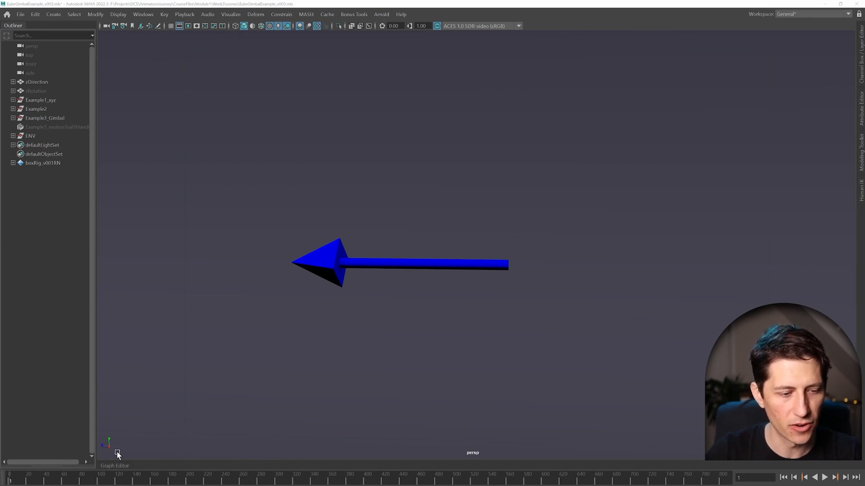
- Select zDirection and tumble around the arrow to view its X, Y, Z rotation rings
left_click(113, 441)
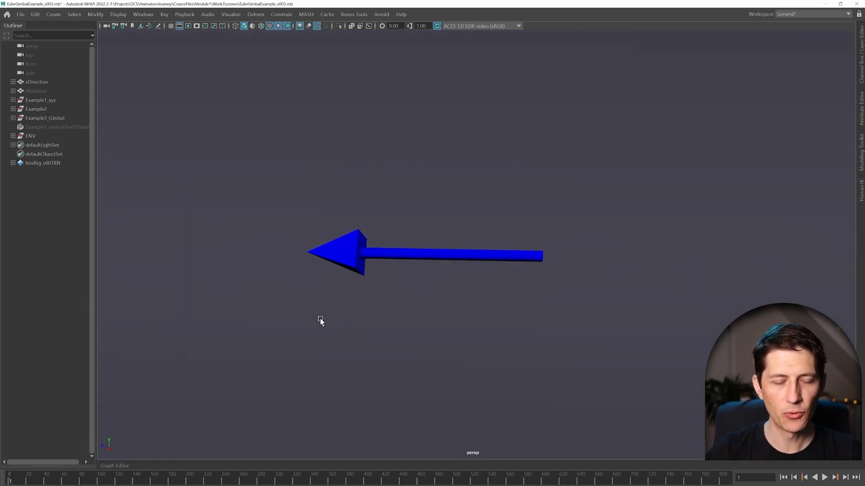
mouse_move(502, 278)
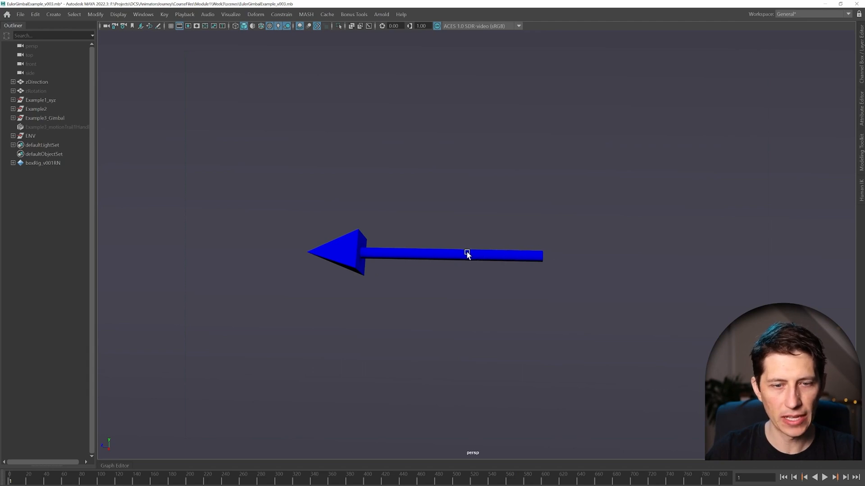
mouse_move(579, 264)
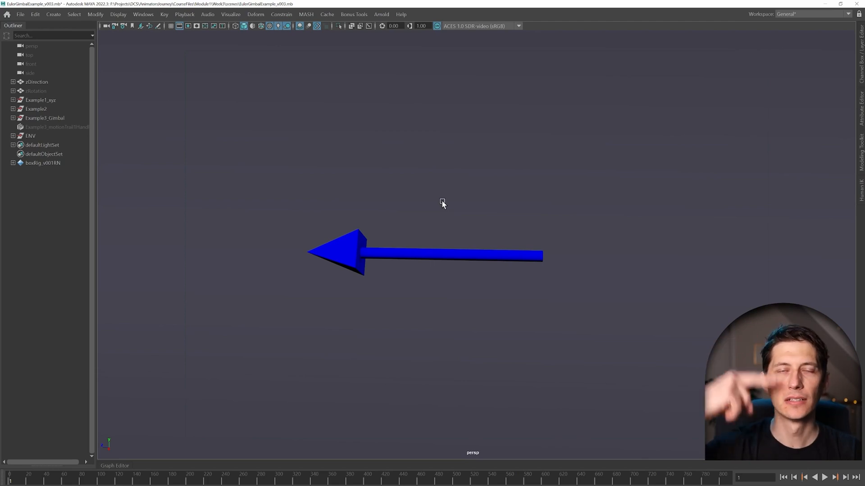
left_click(35, 91)
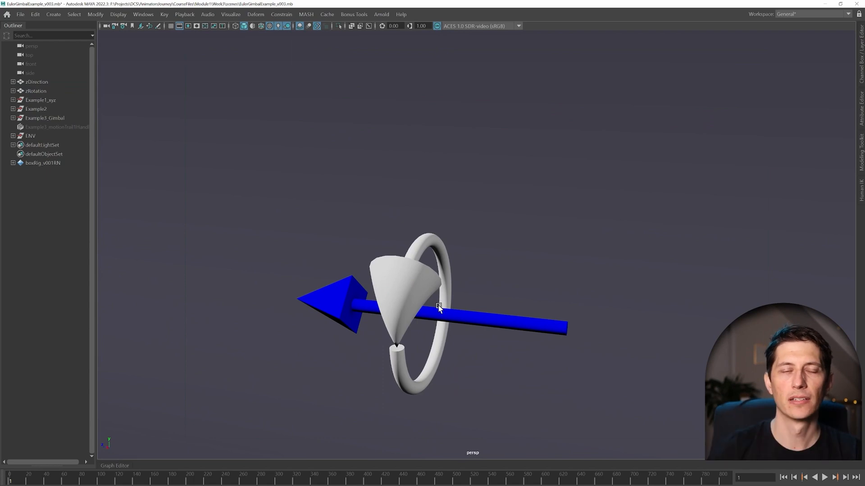
left_click_drag(439, 307, 410, 339)
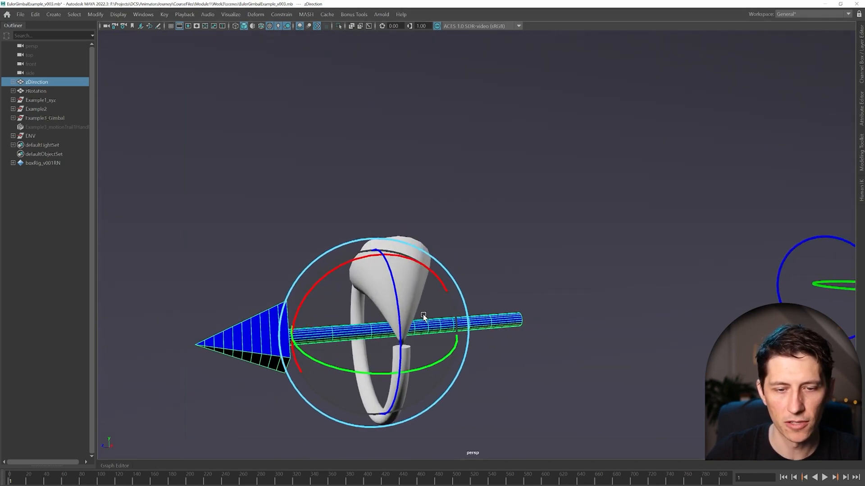
left_click_drag(423, 317, 546, 341)
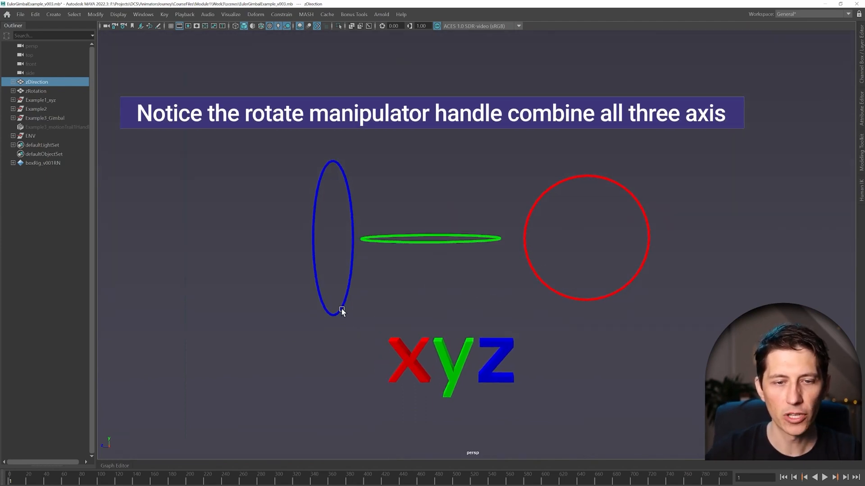
- Inspect Rotate X/Y/Z channels of the blue Z circle and green y letter
left_click(40, 100)
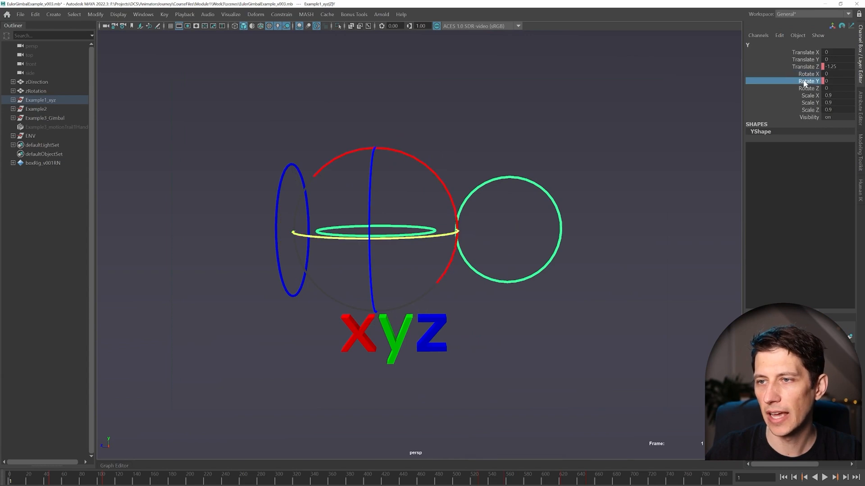
left_click(553, 147)
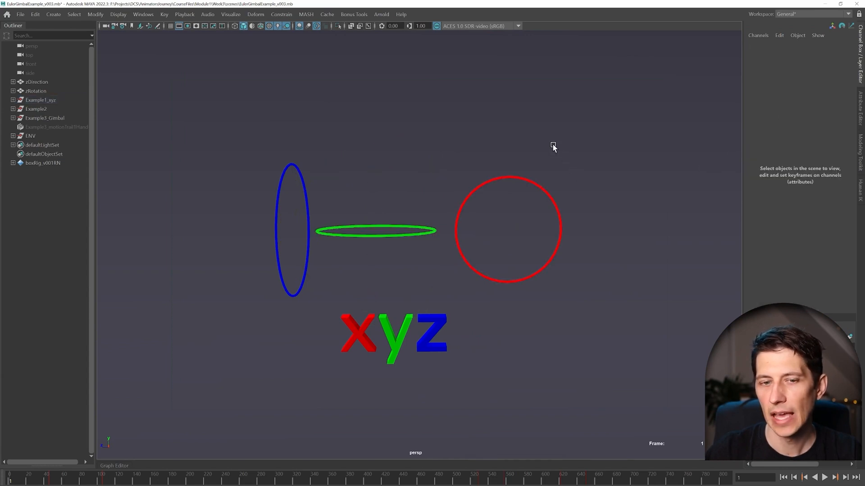
left_click(393, 334)
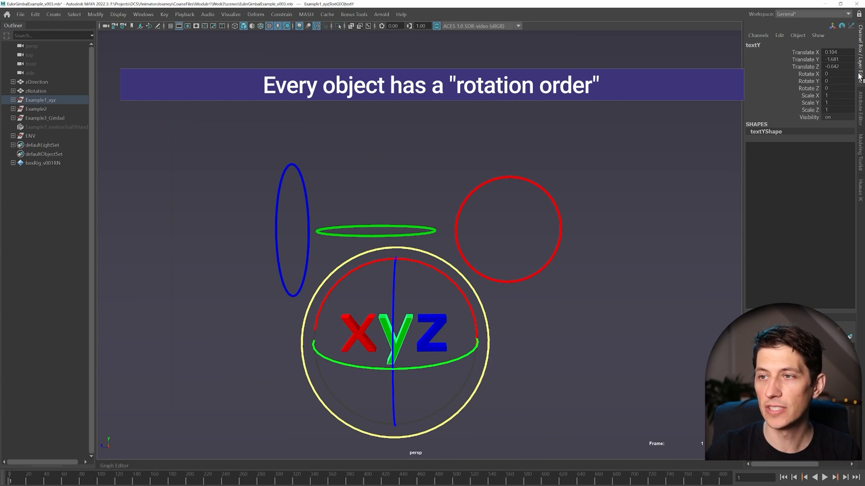
key("ctrl+a")
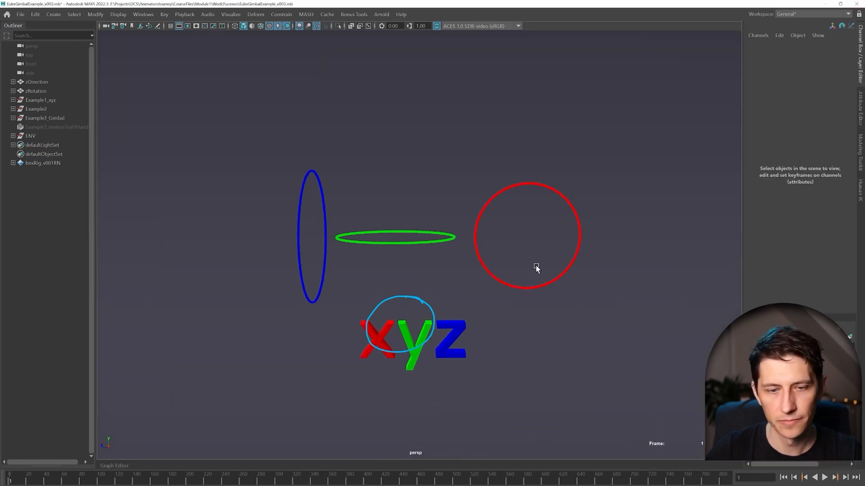
- Select the Z circle and TextGEO group in the expanded Example1_xyz hierarchy, then deselect
left_click(452, 336)
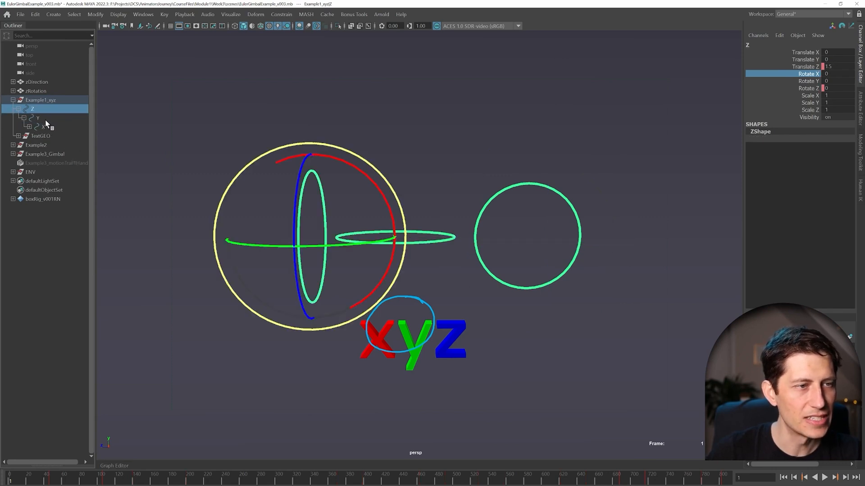
mouse_move(48, 146)
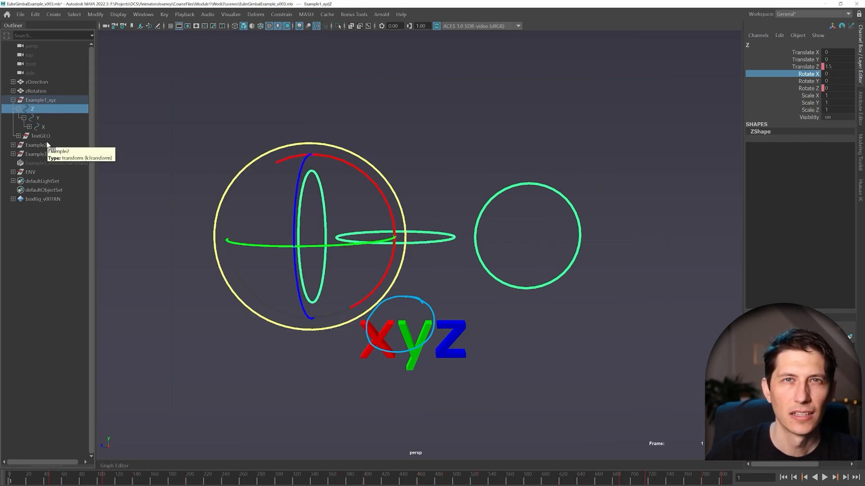
left_click(40, 136)
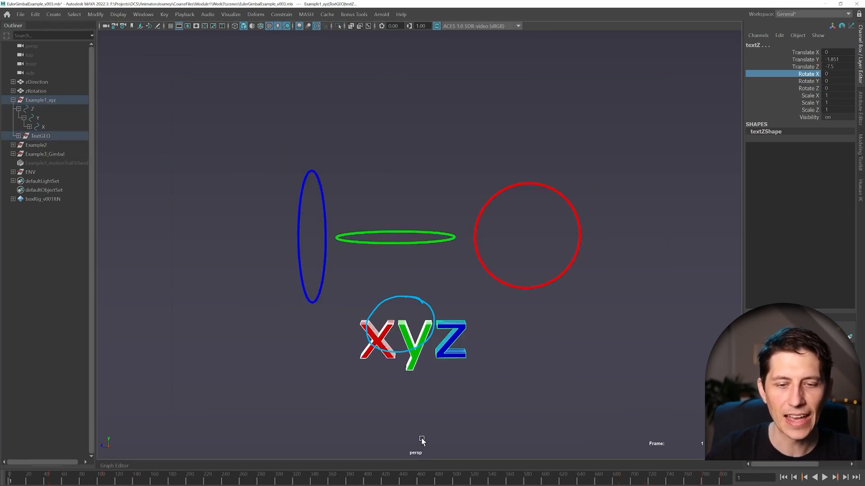
left_click(32, 109)
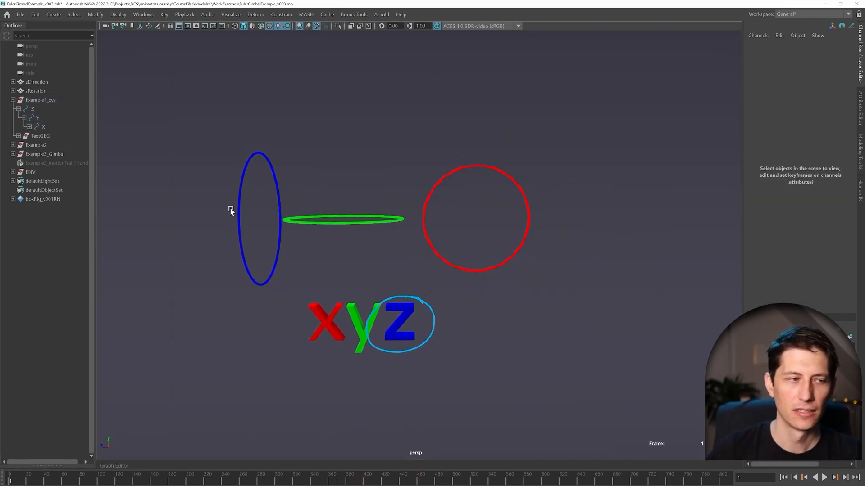
mouse_move(468, 326)
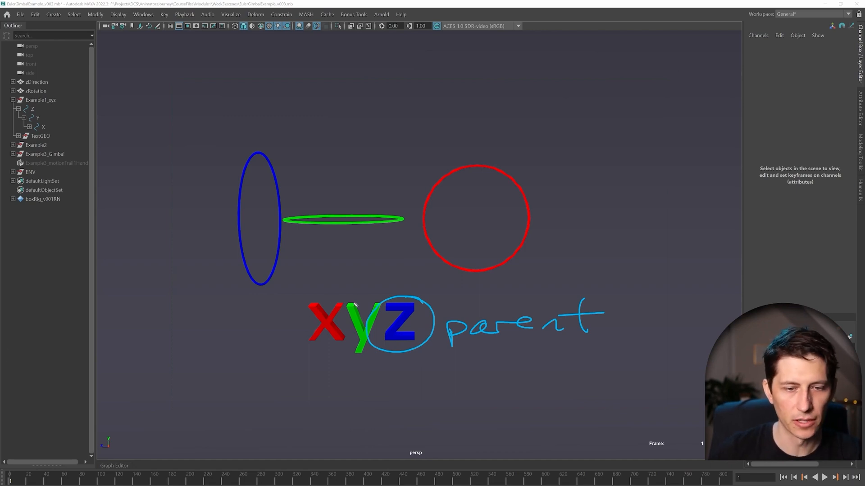
mouse_move(322, 284)
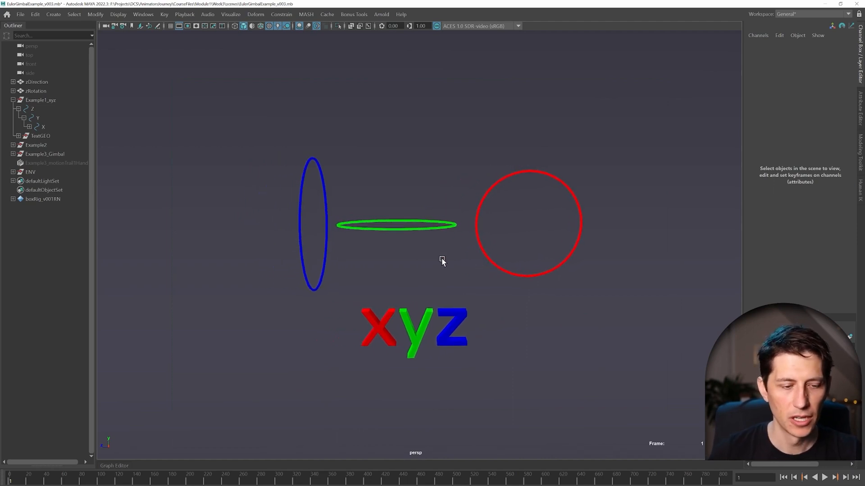
mouse_move(74, 417)
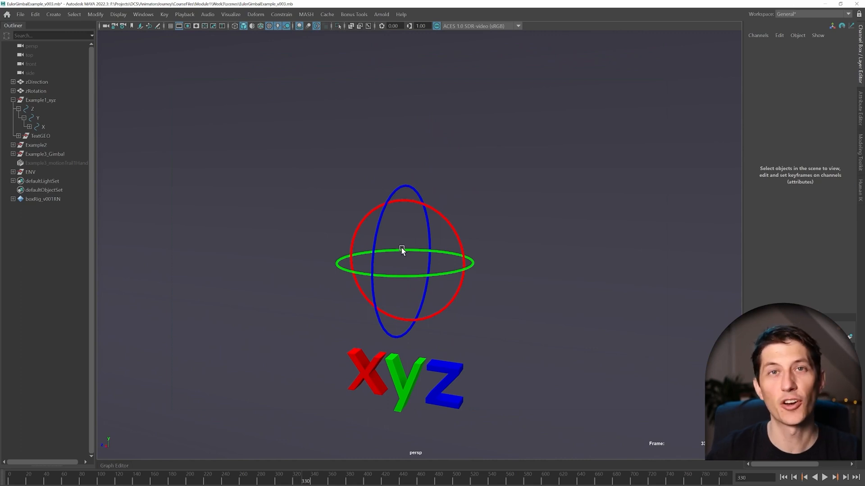
mouse_move(320, 423)
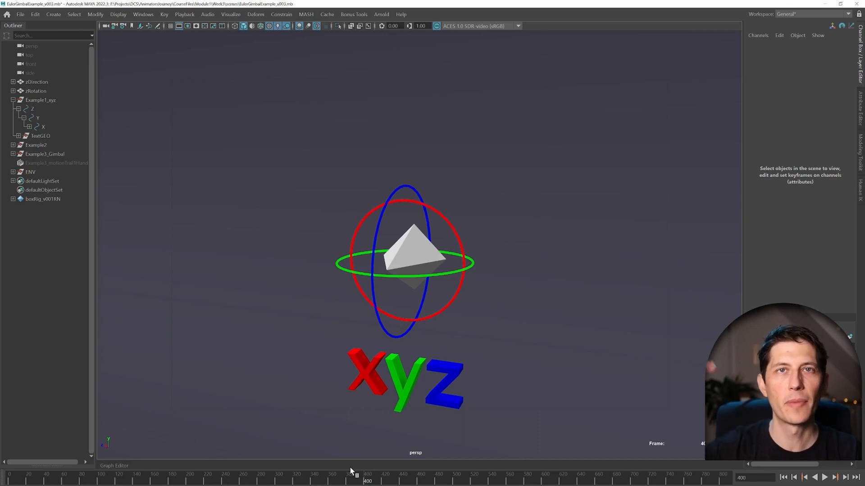
mouse_move(364, 412)
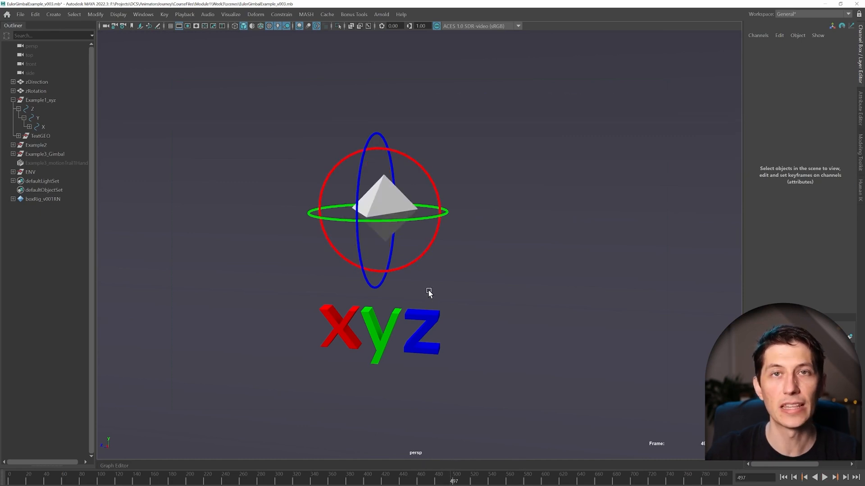
mouse_move(366, 459)
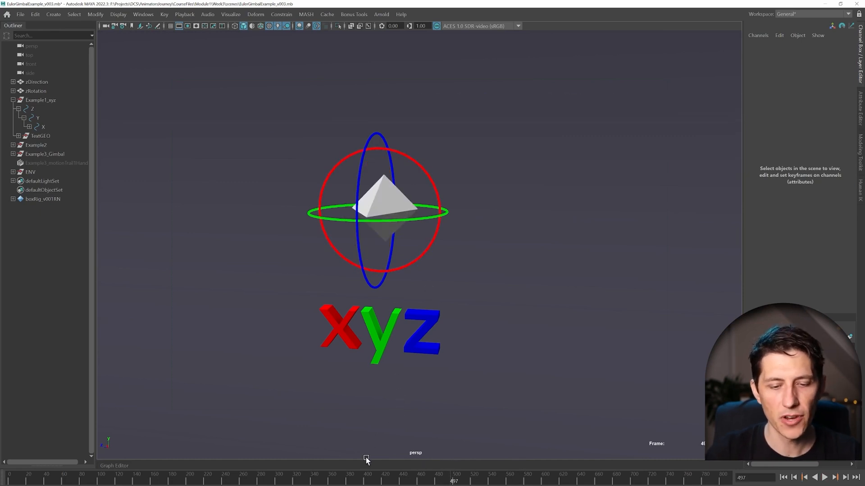
- Play the animation forward so the rings gather around the pyramid
left_click(824, 477)
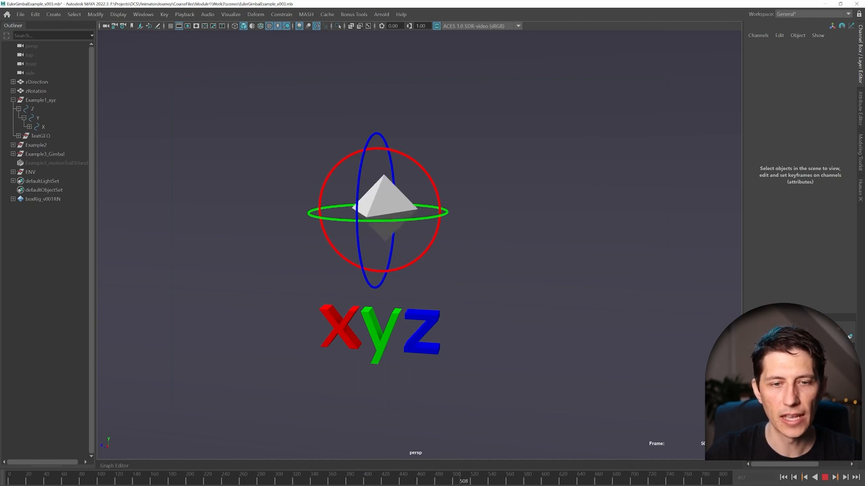